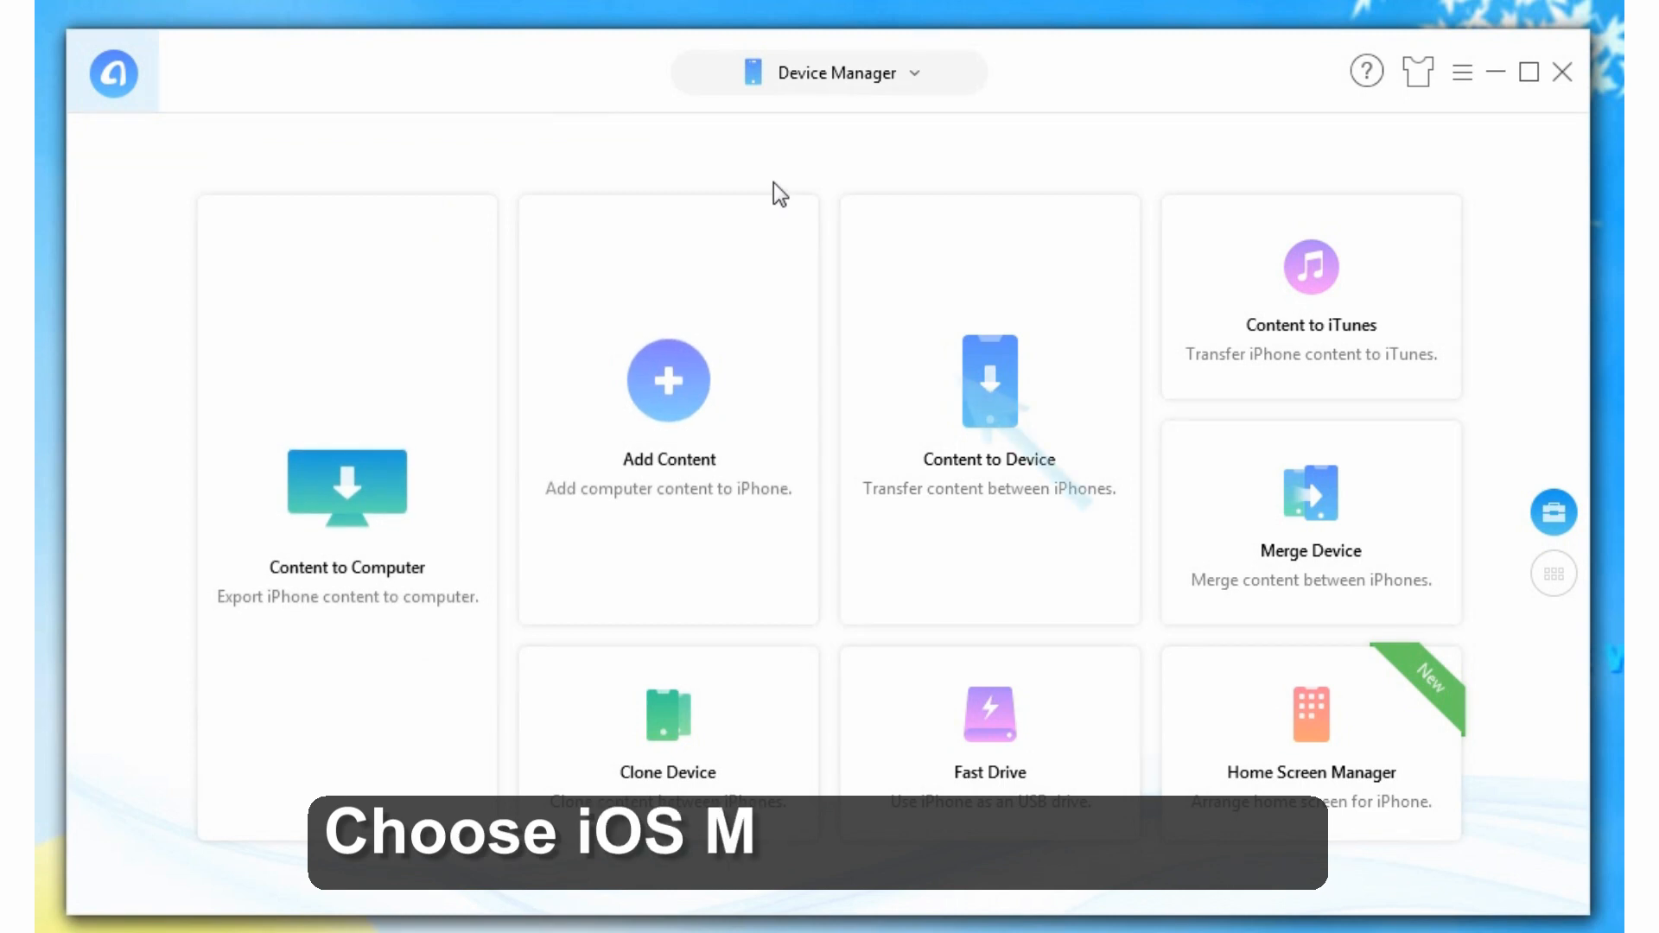
- Switch AnyTrans to iOS Mover and show its quick-start shortcuts for moving Android content
click(828, 72)
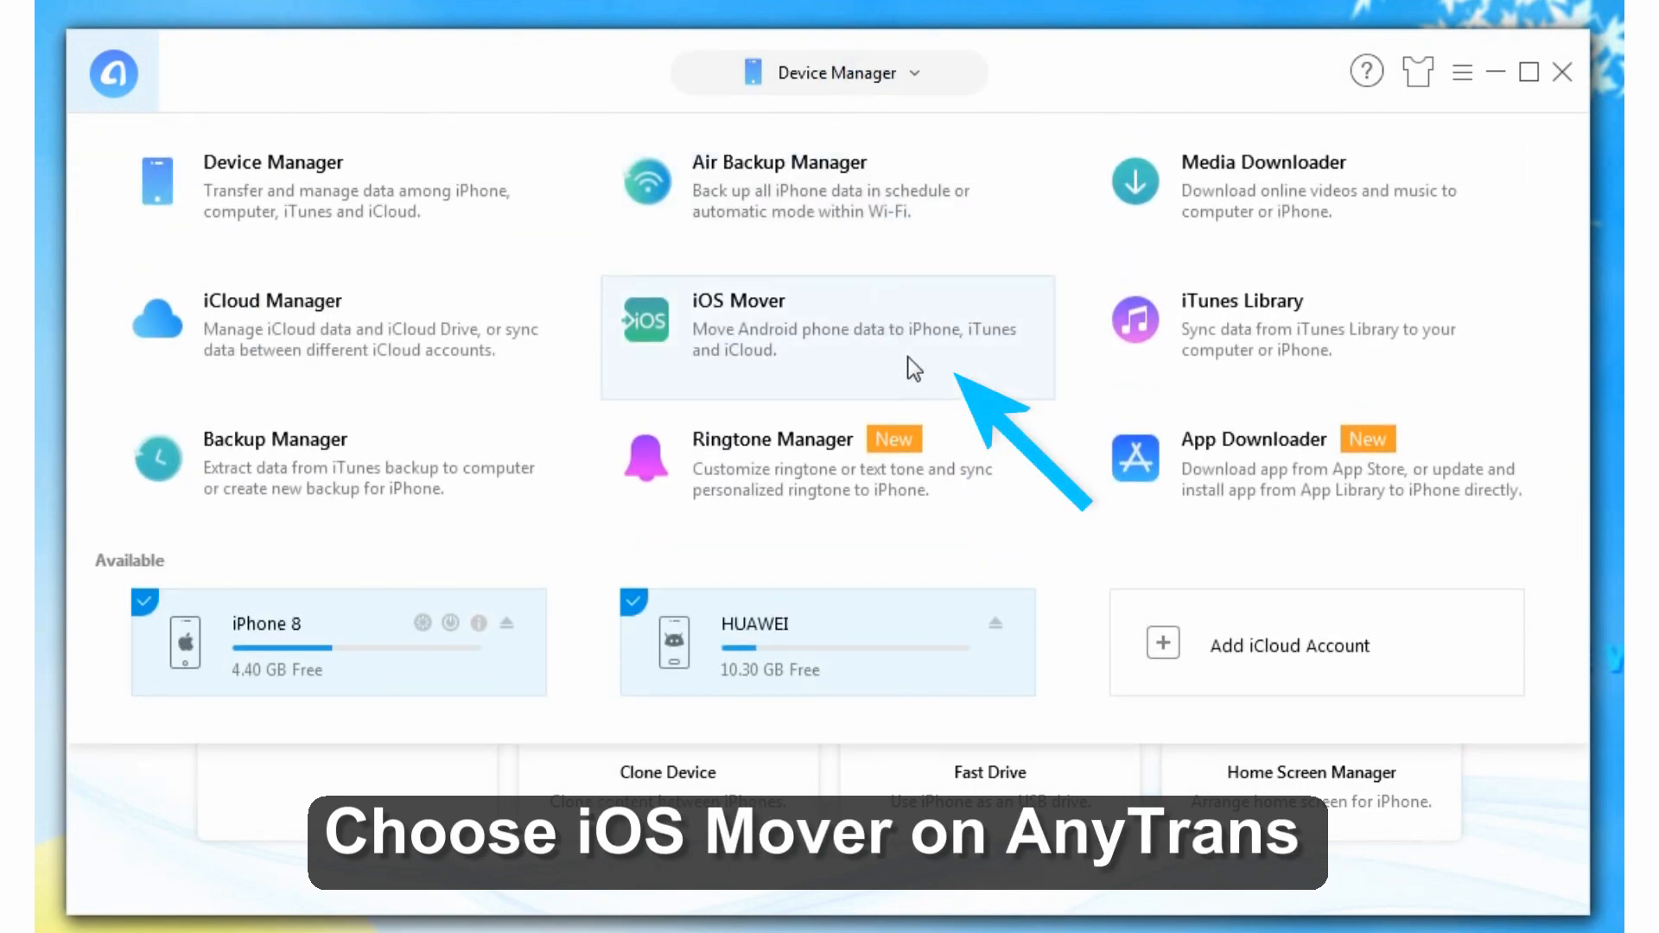
click(829, 336)
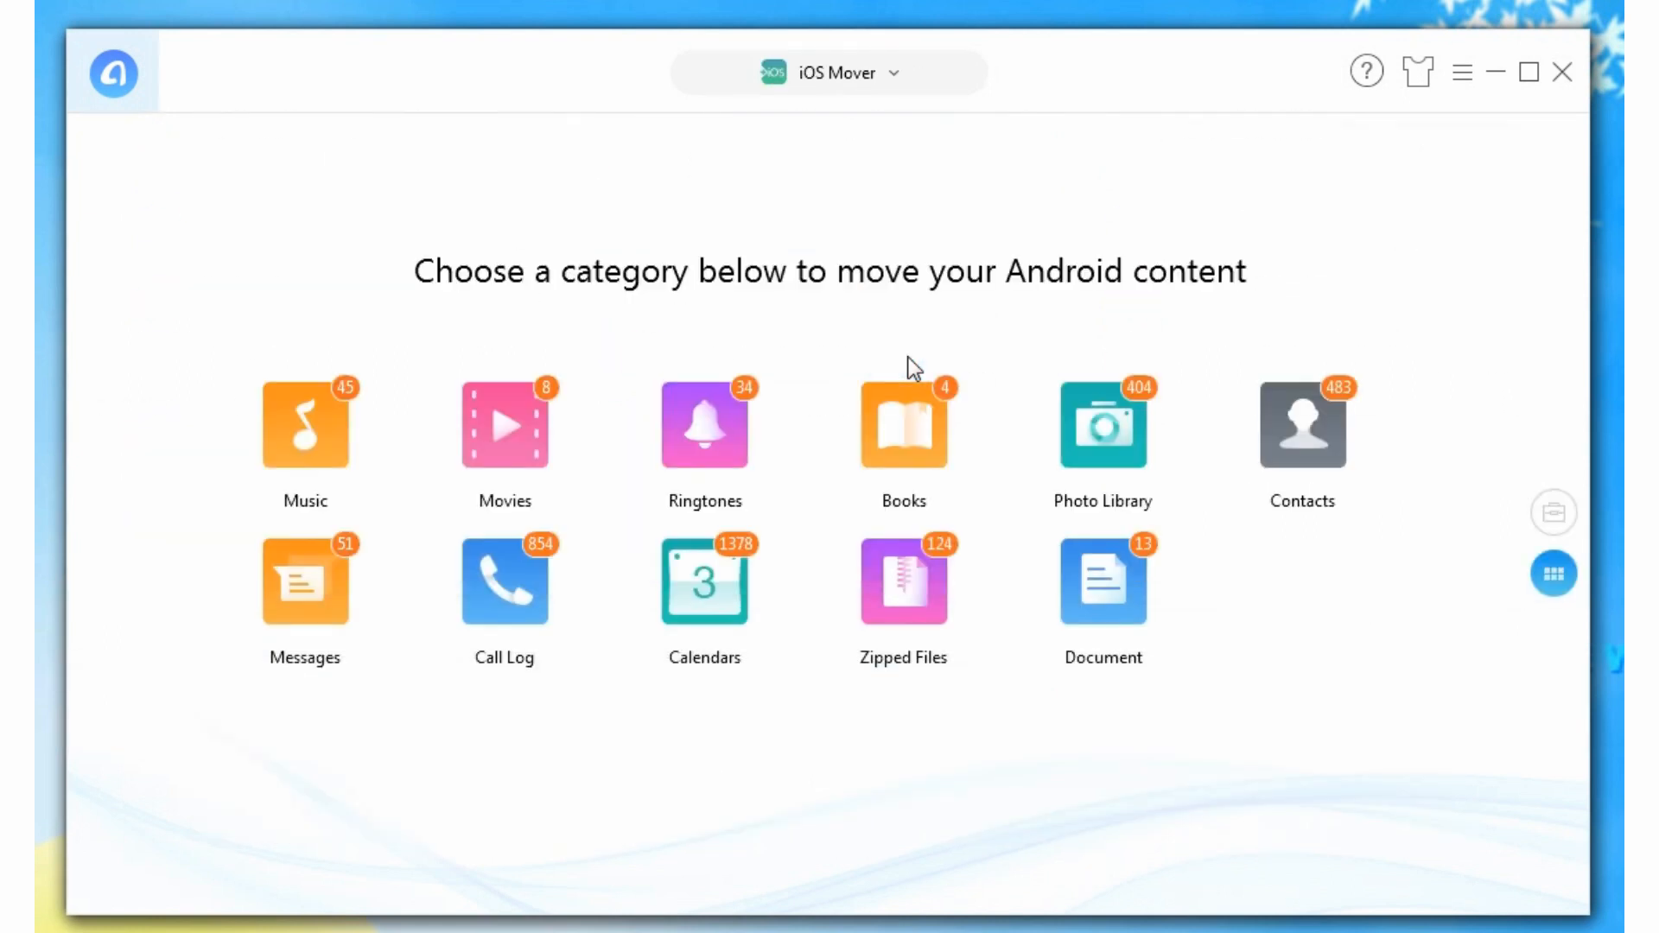
click(1553, 512)
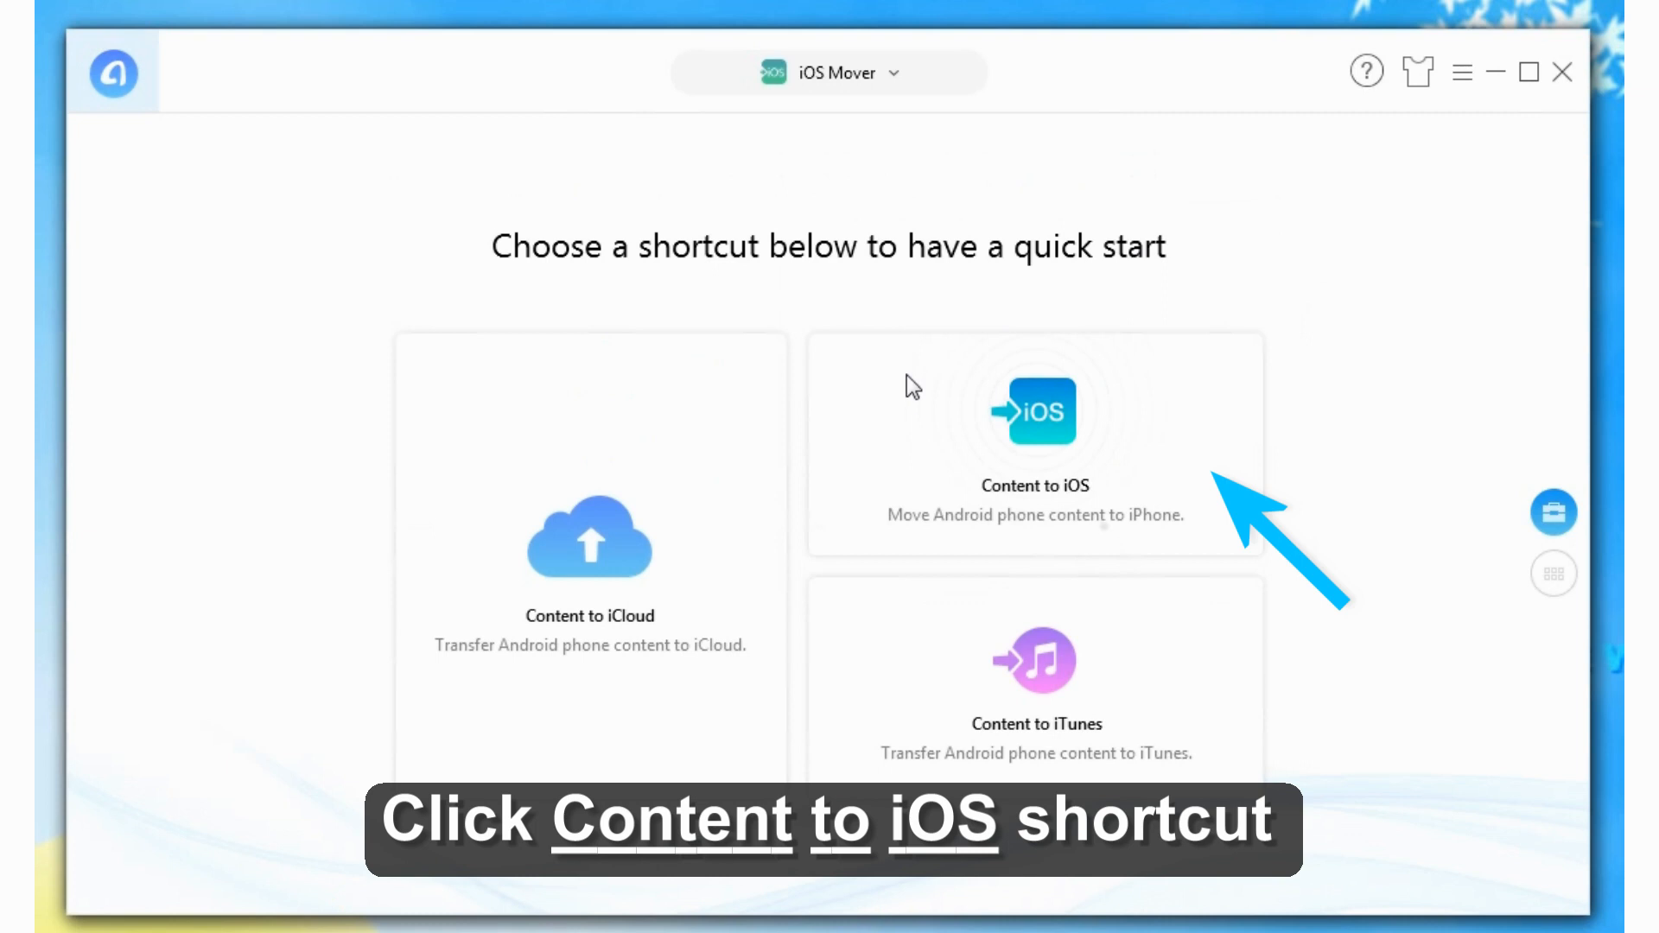
- Run Content to iOS with iPhone 8 as target and only Messages selected
click(1033, 444)
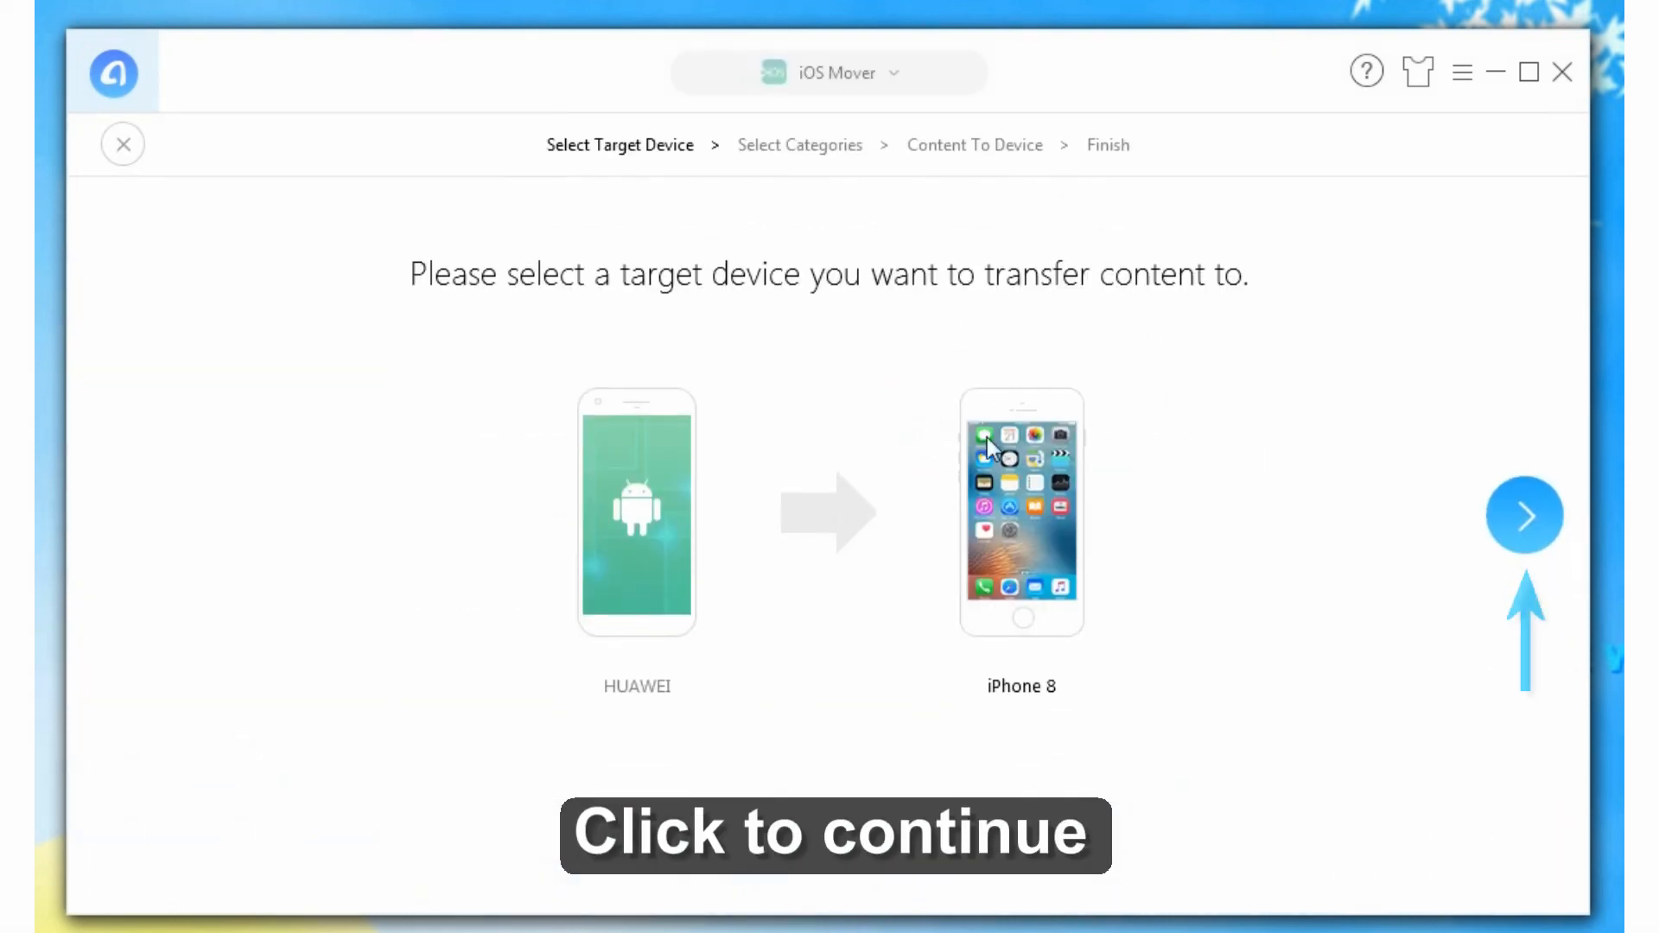
click(1524, 515)
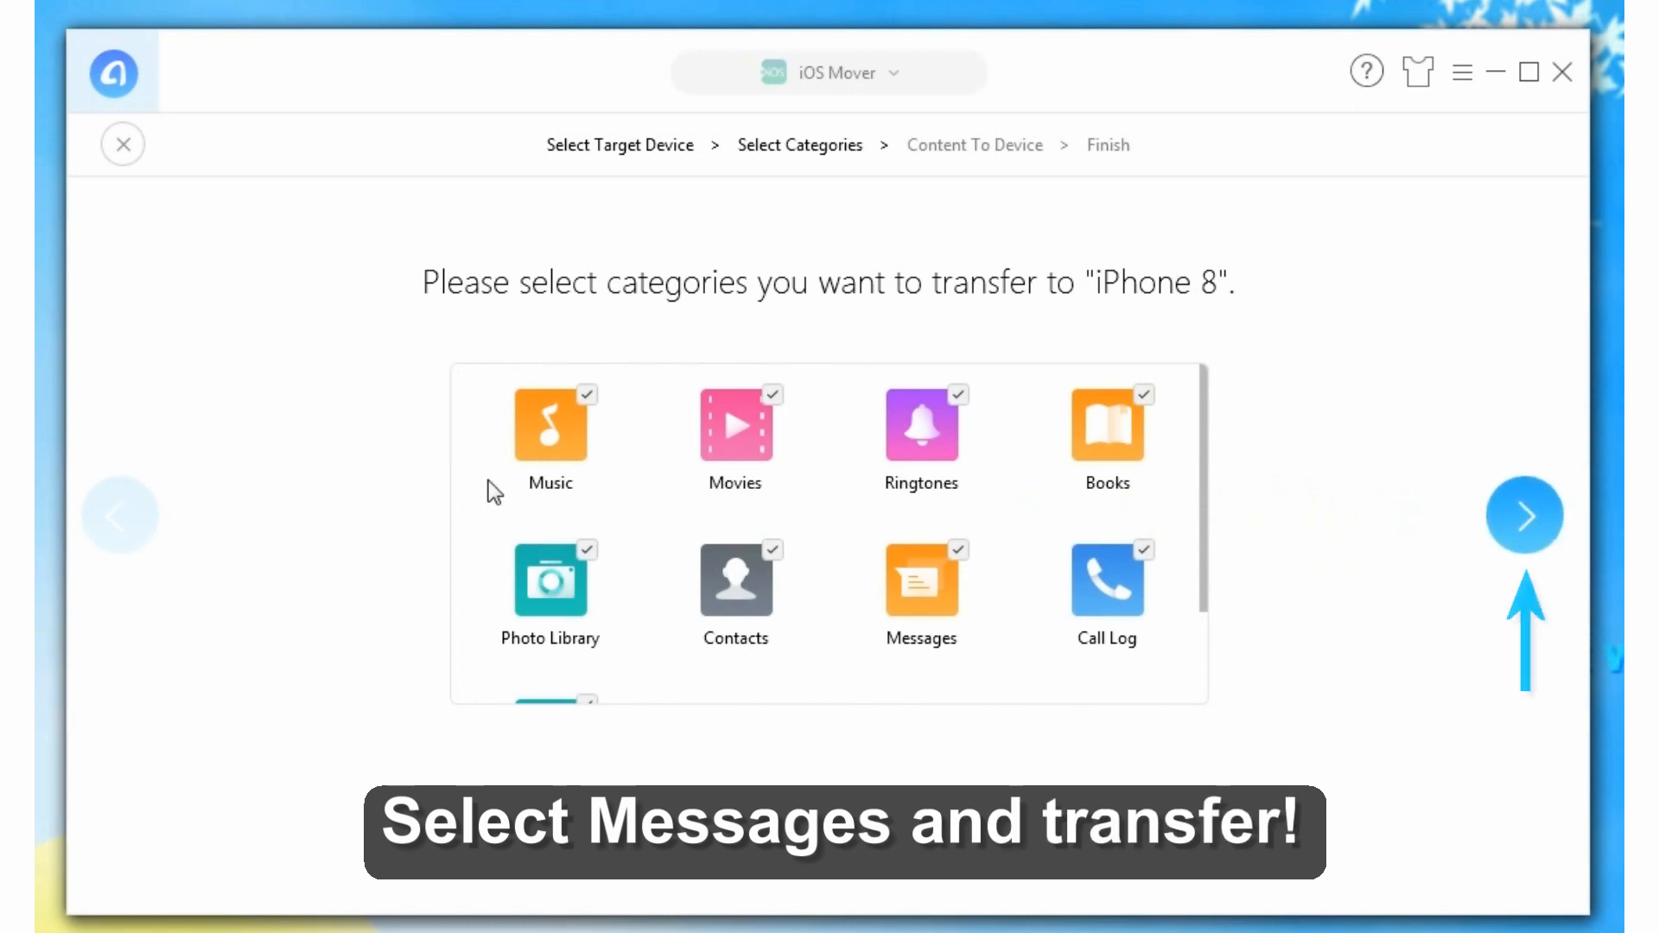
click(957, 550)
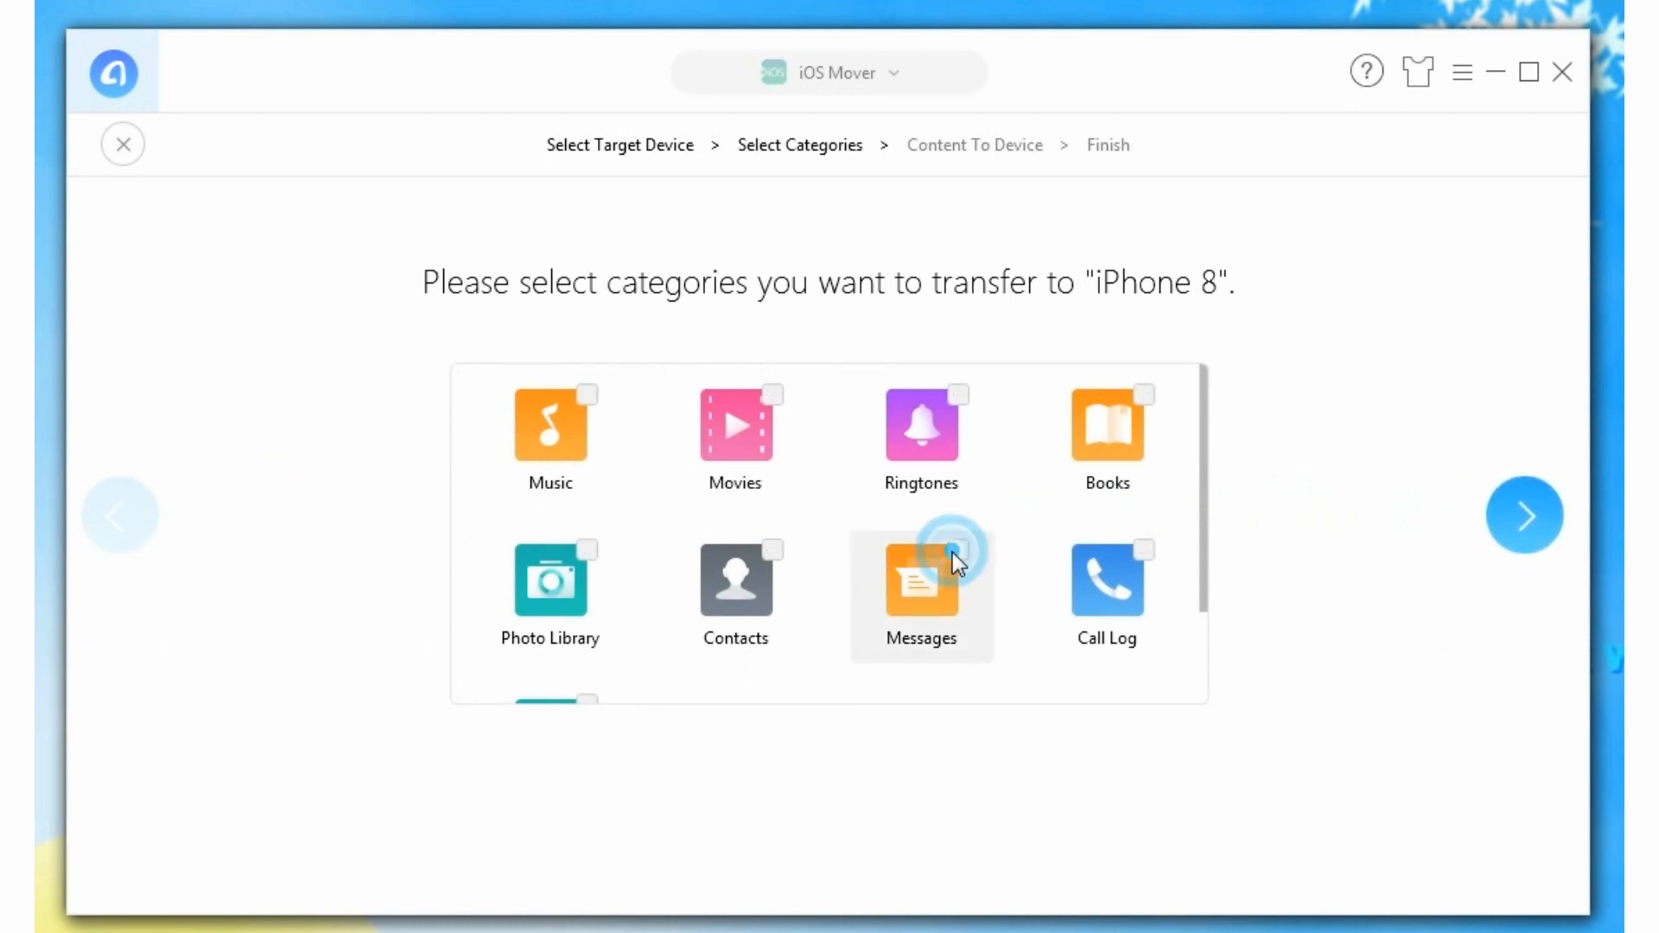
click(955, 543)
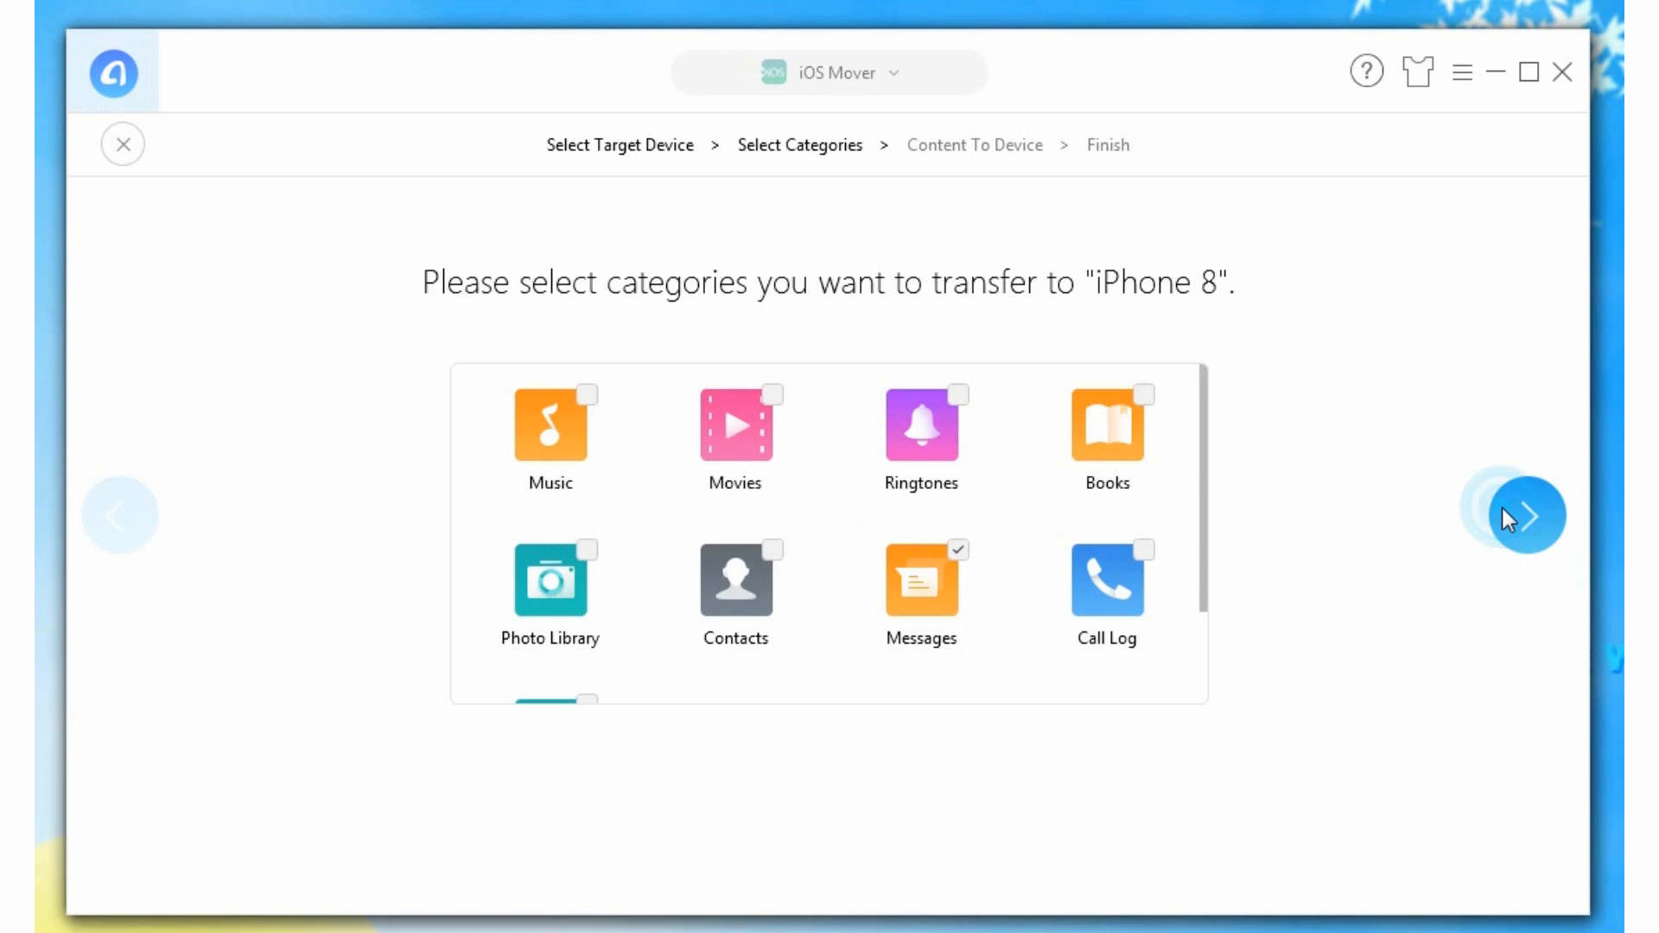
click(1531, 517)
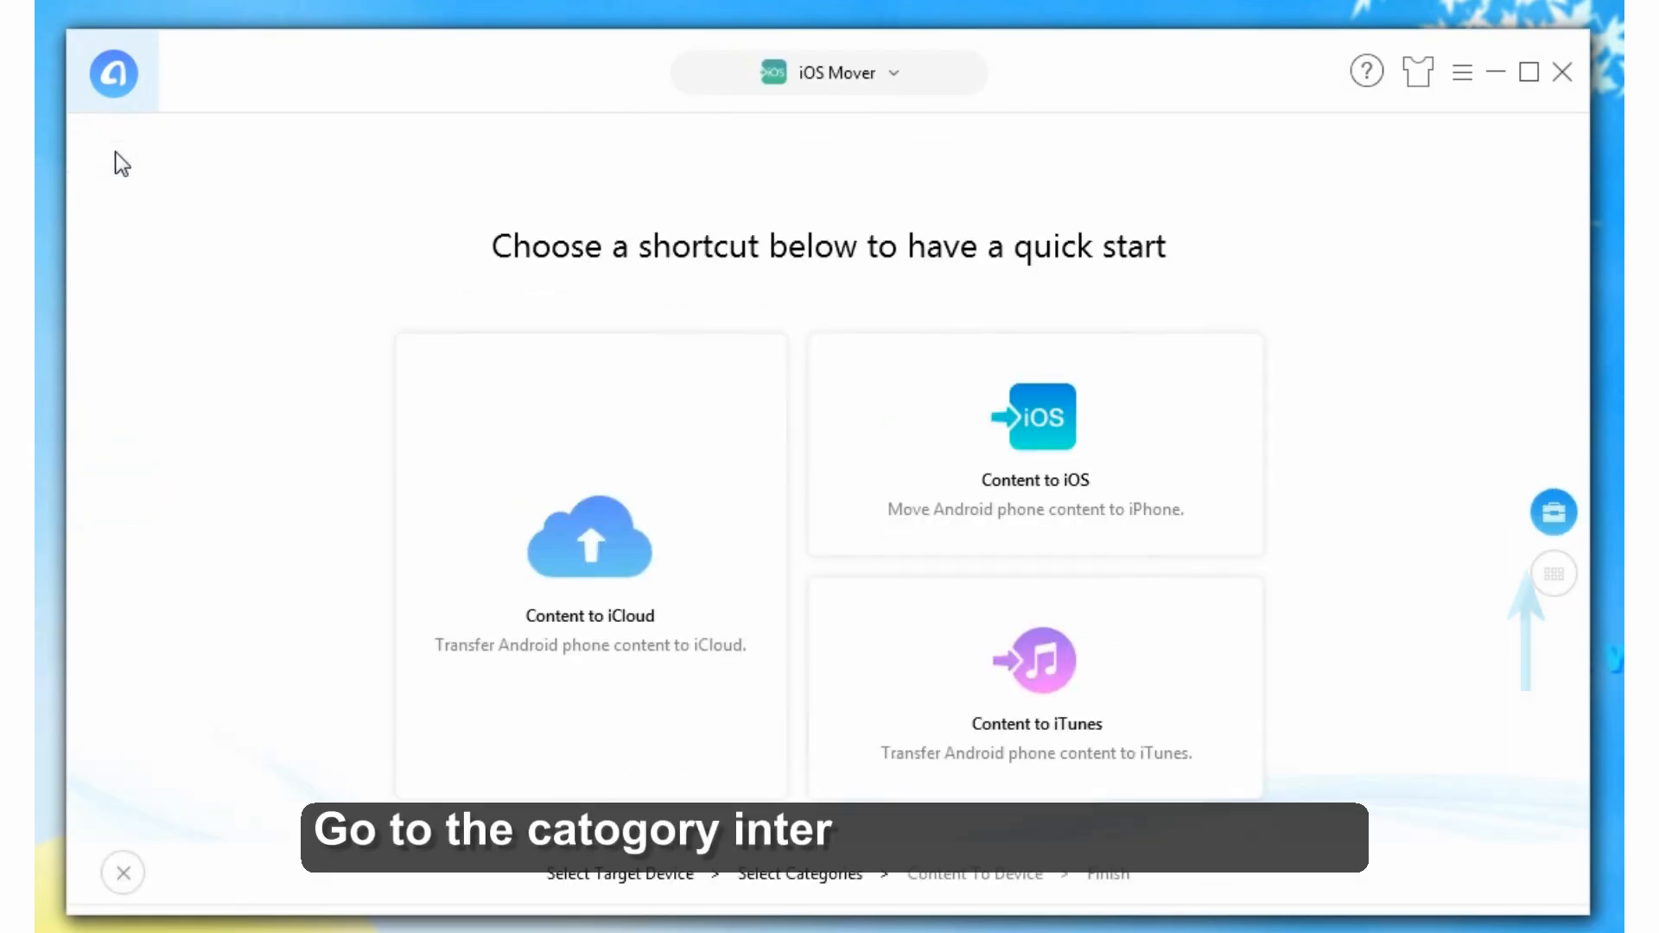
- Switch to category view and open the Android Messages category with 51 conversations
click(1555, 574)
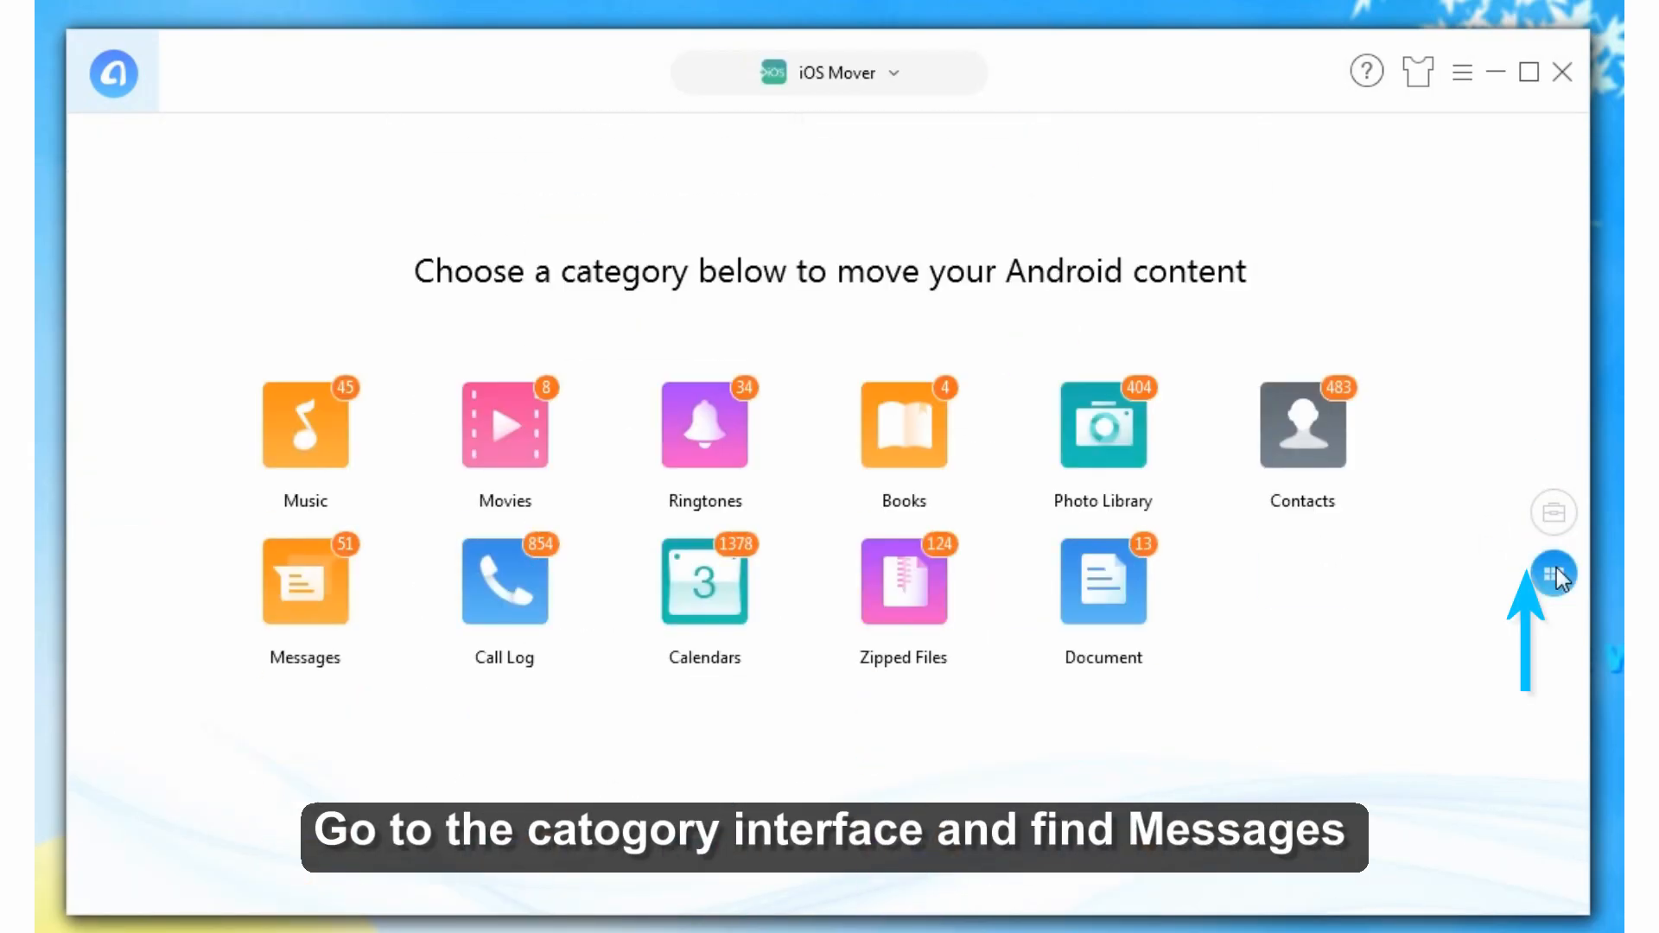
click(303, 579)
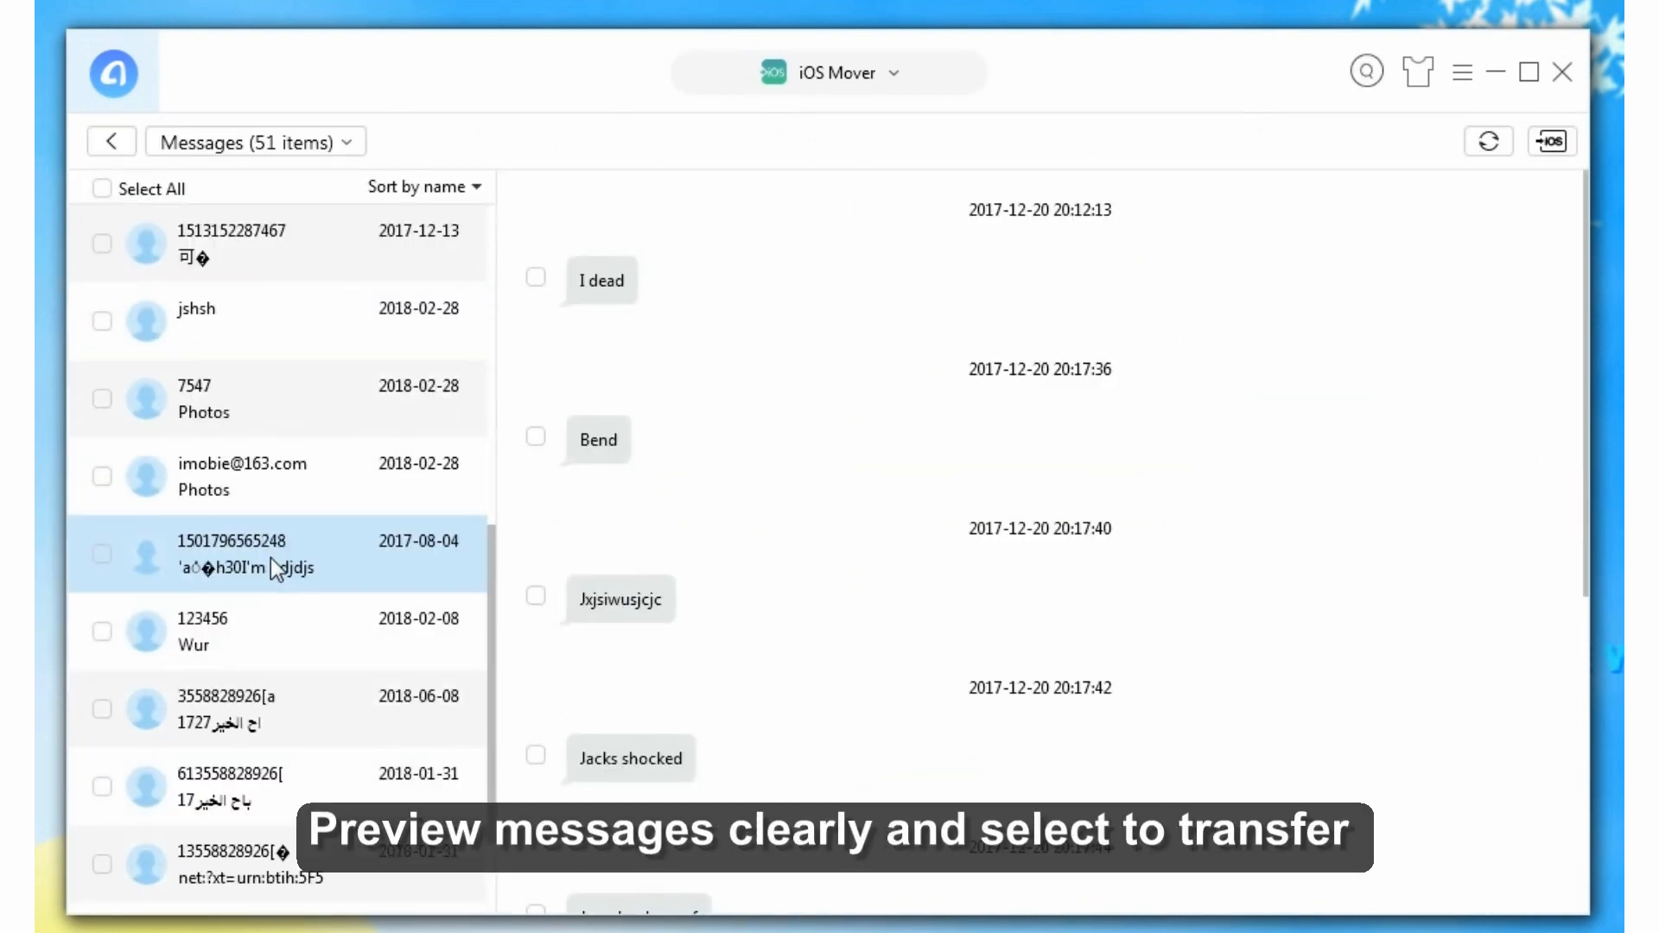
click(102, 245)
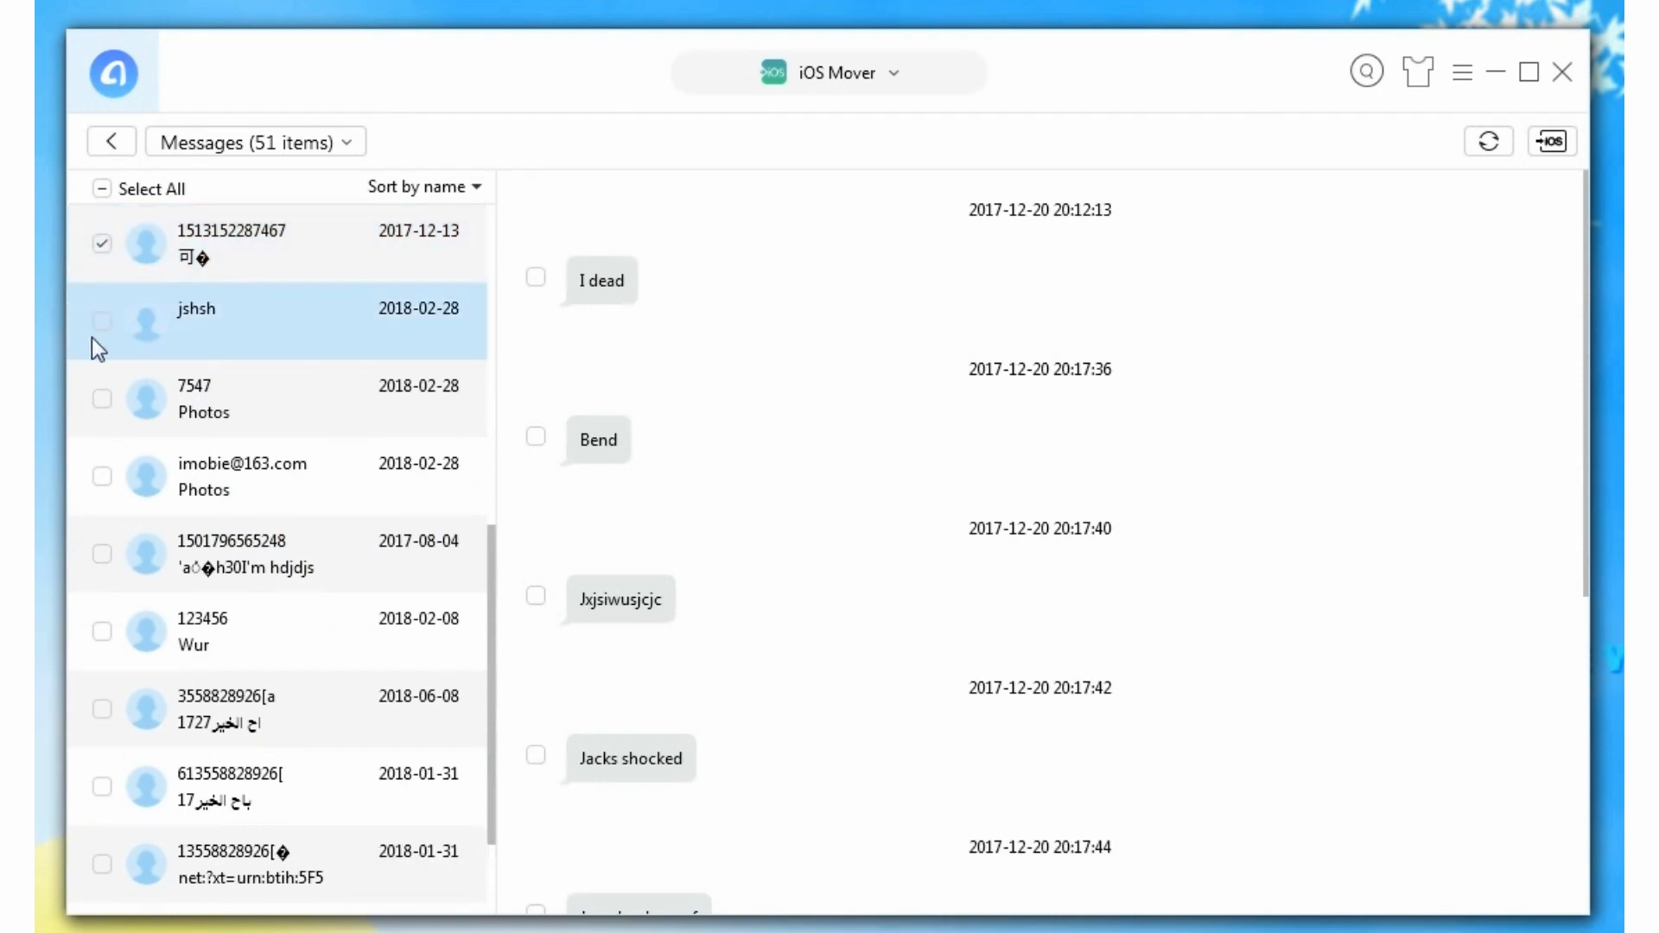
click(102, 321)
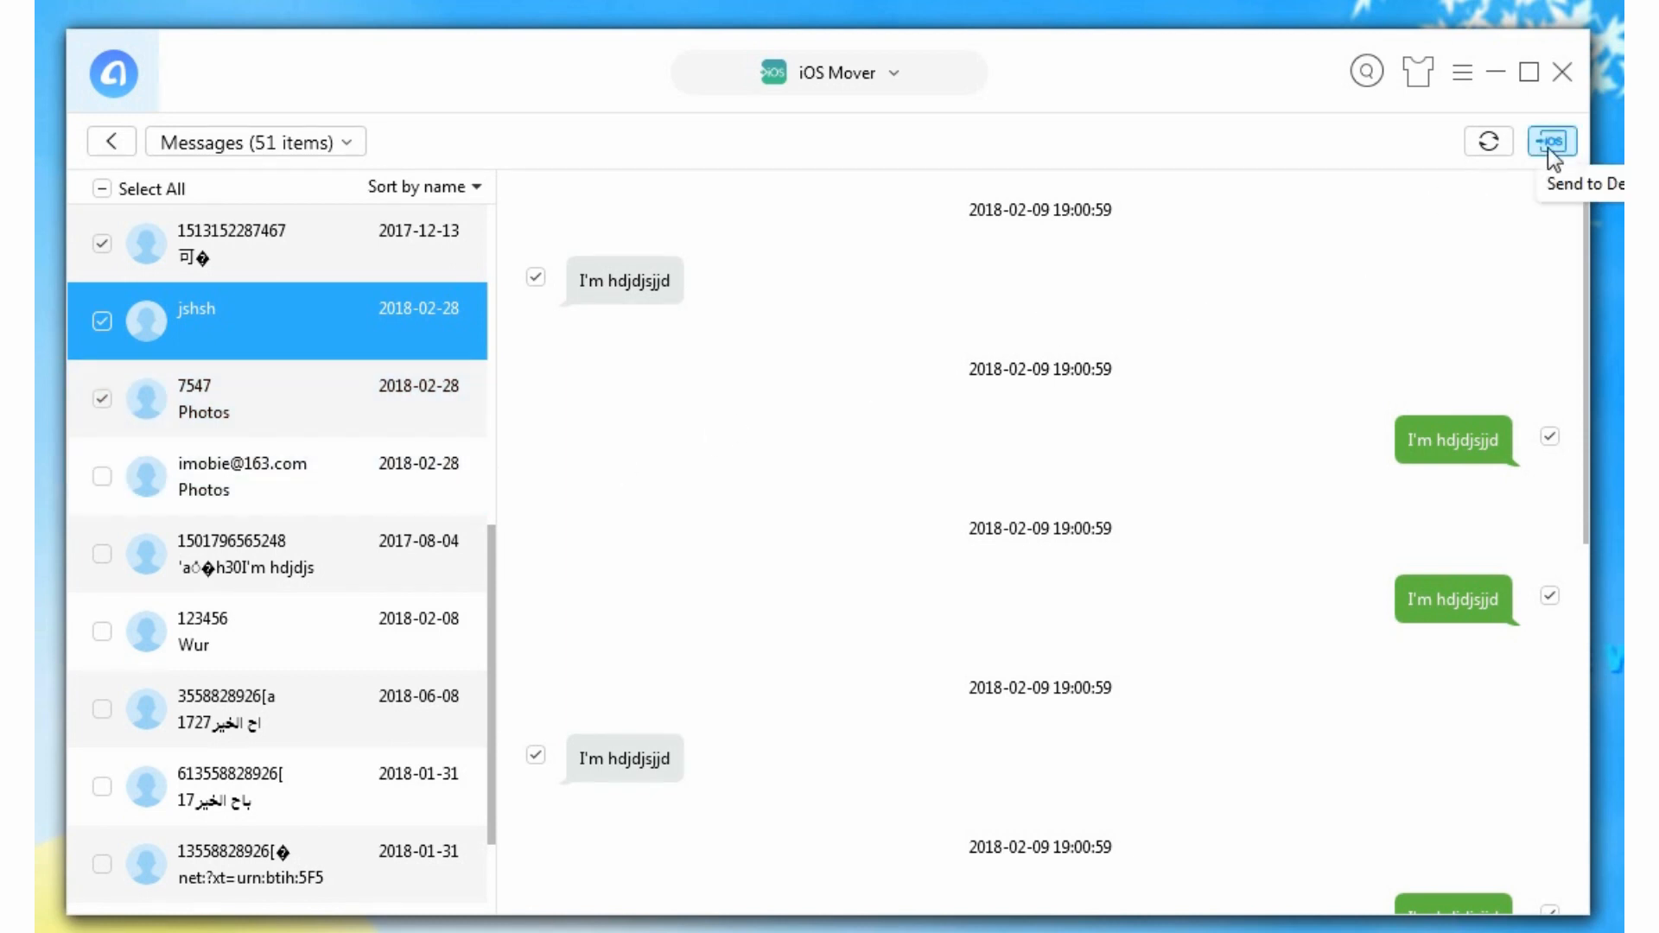
click(1552, 140)
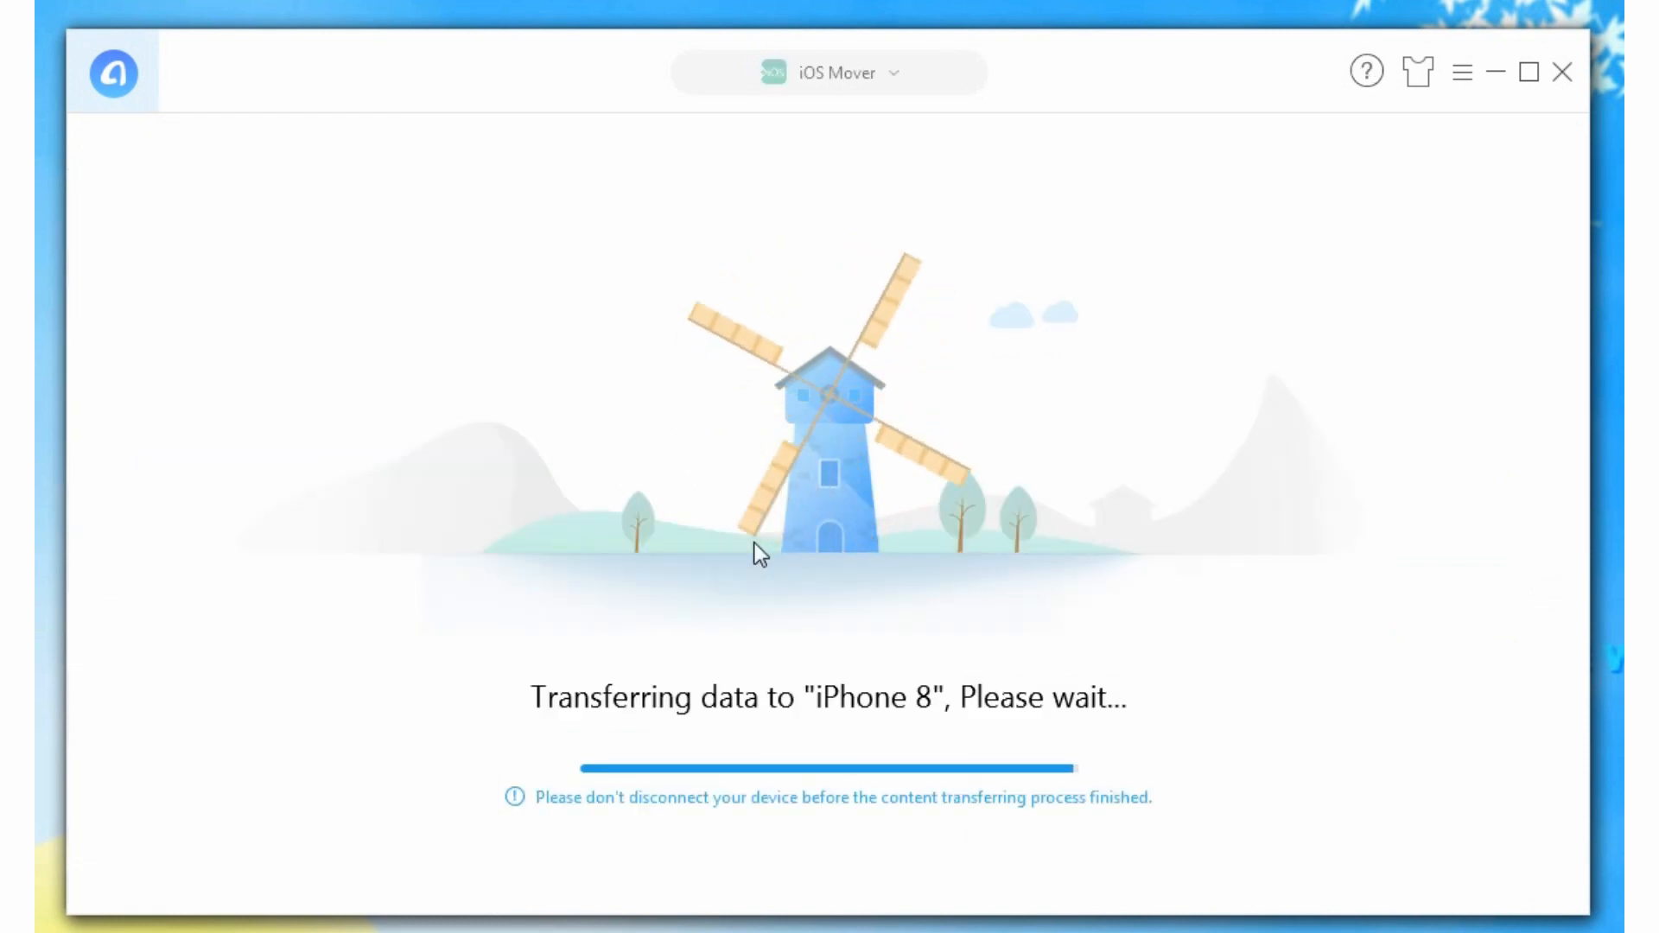